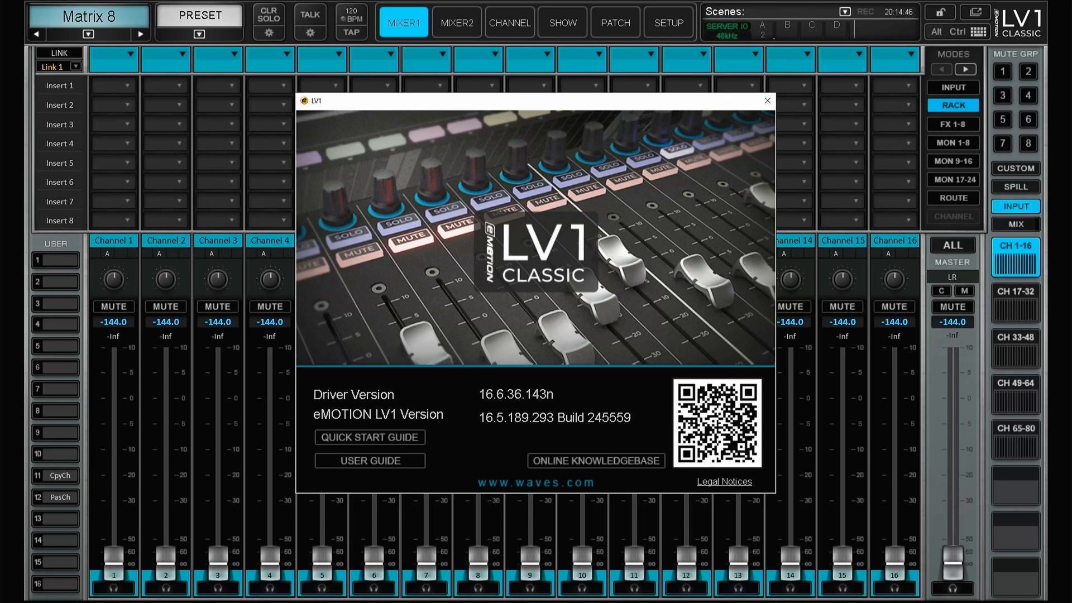
Close the About window showing the LV1 version information
click(767, 100)
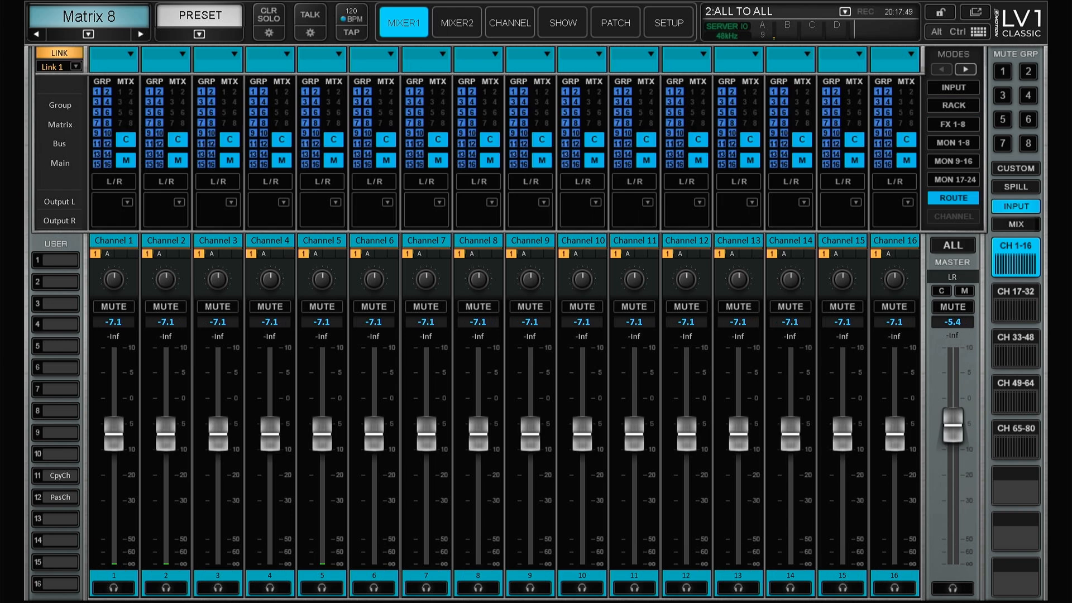
View the FX 1-8 effect sends, then bring up the 16 group faders with their routing
click(951, 124)
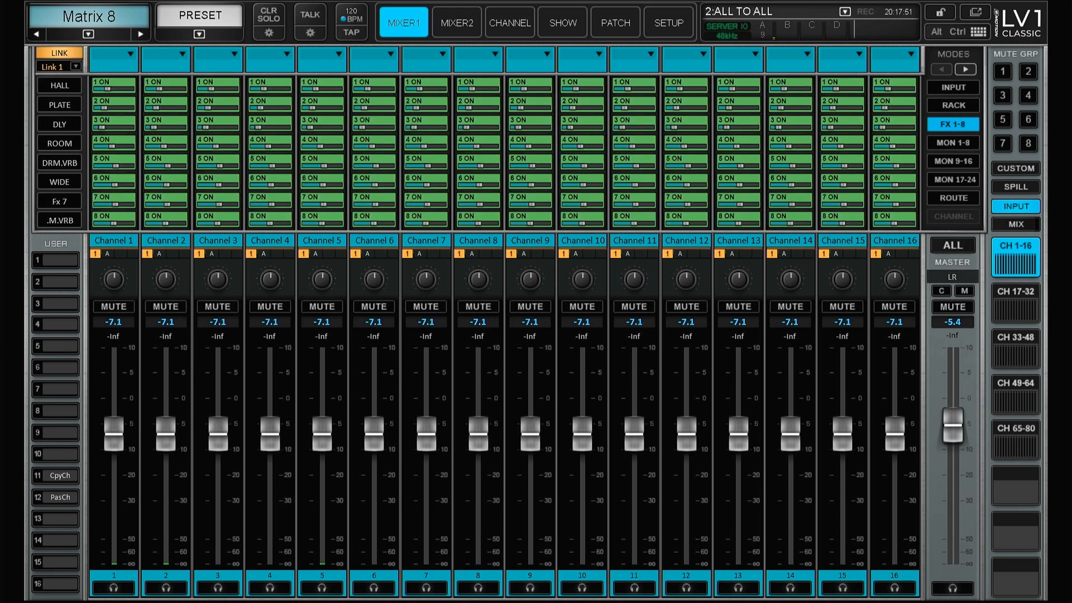
click(951, 161)
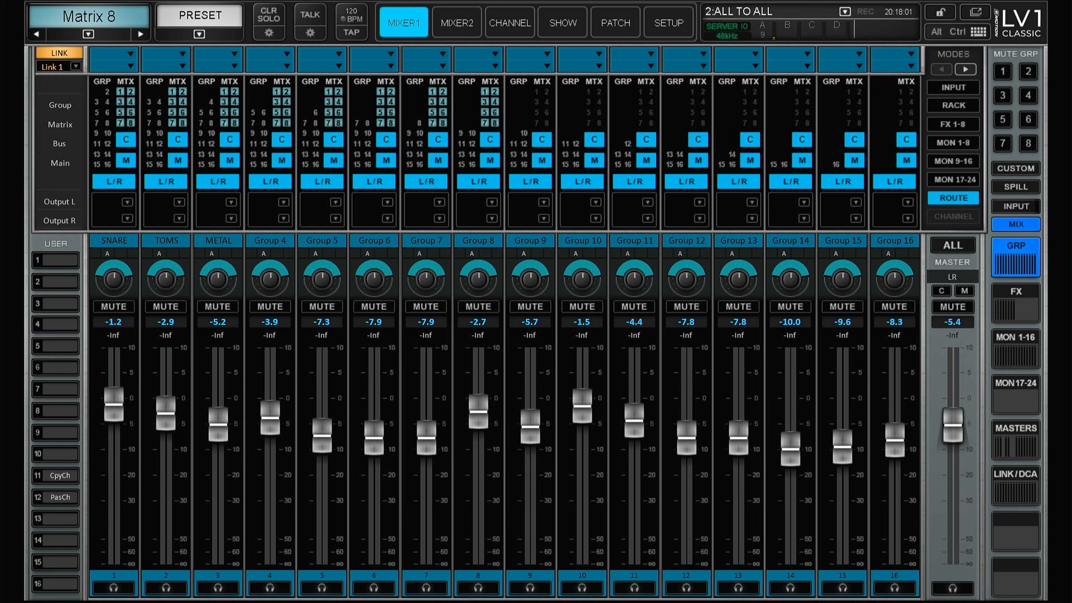
Show the sends to monitors 9–16 alongside the MON 1-16 fader layer
click(951, 161)
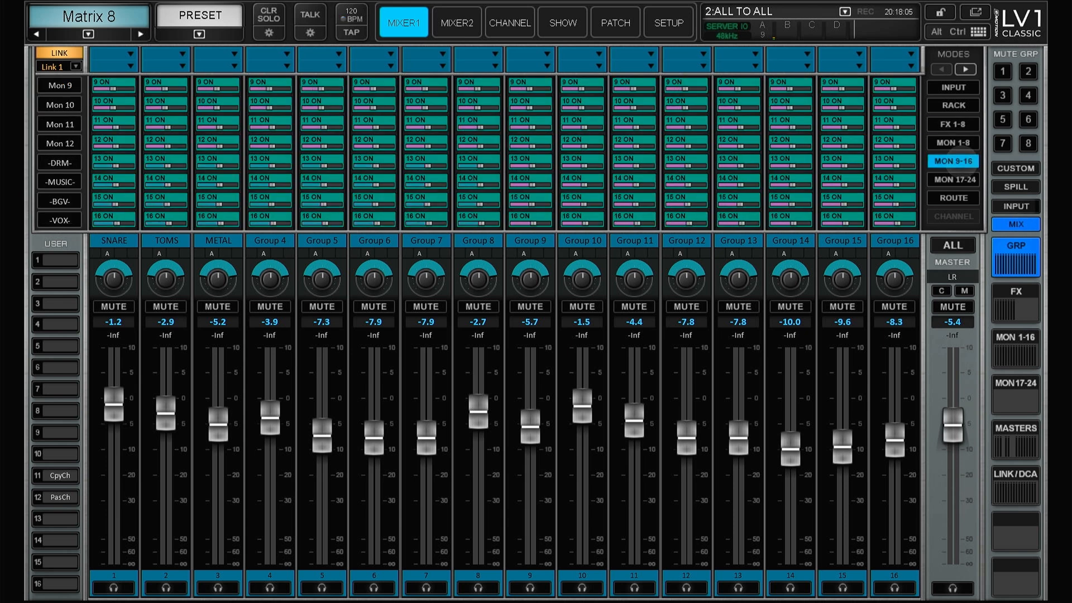
click(1015, 351)
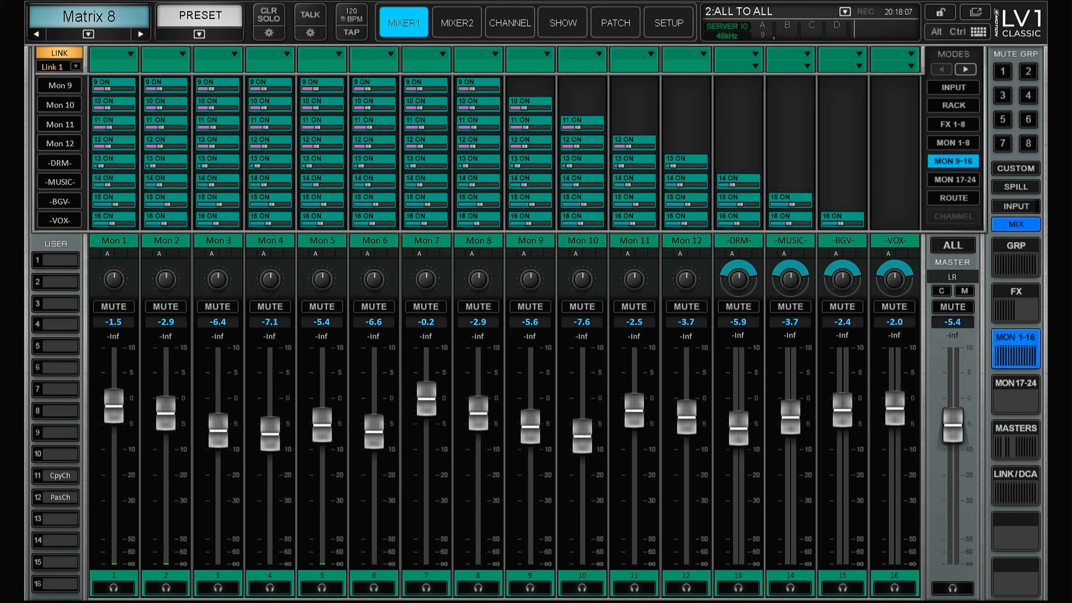